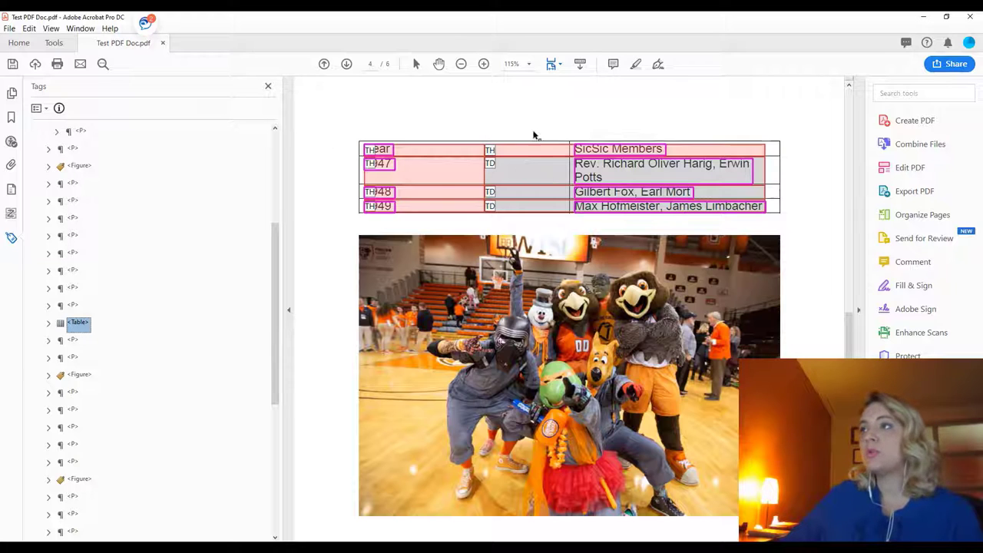
mouse_move(101, 300)
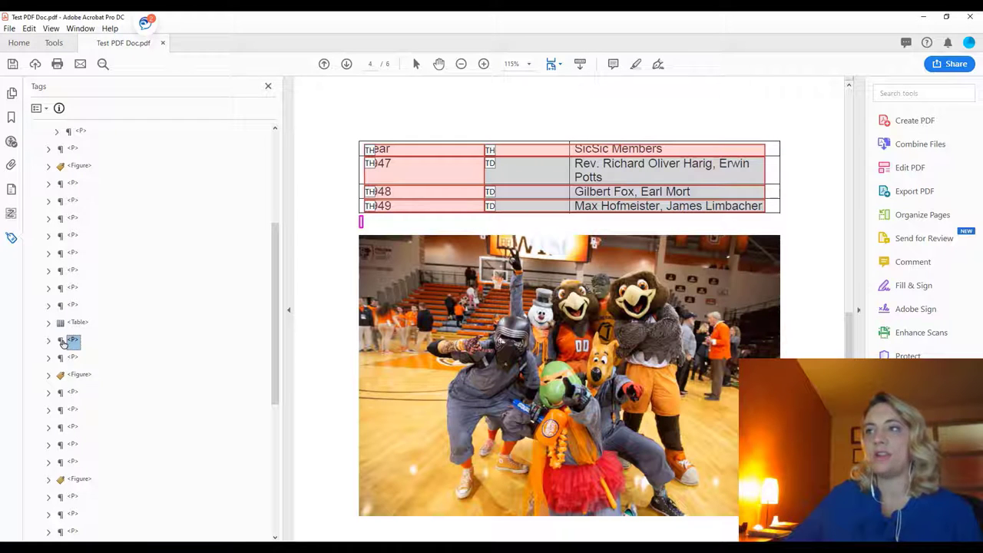
Delete the empty <P> tag after the table, then select the empty <P> following the Figure.
right_click(73, 341)
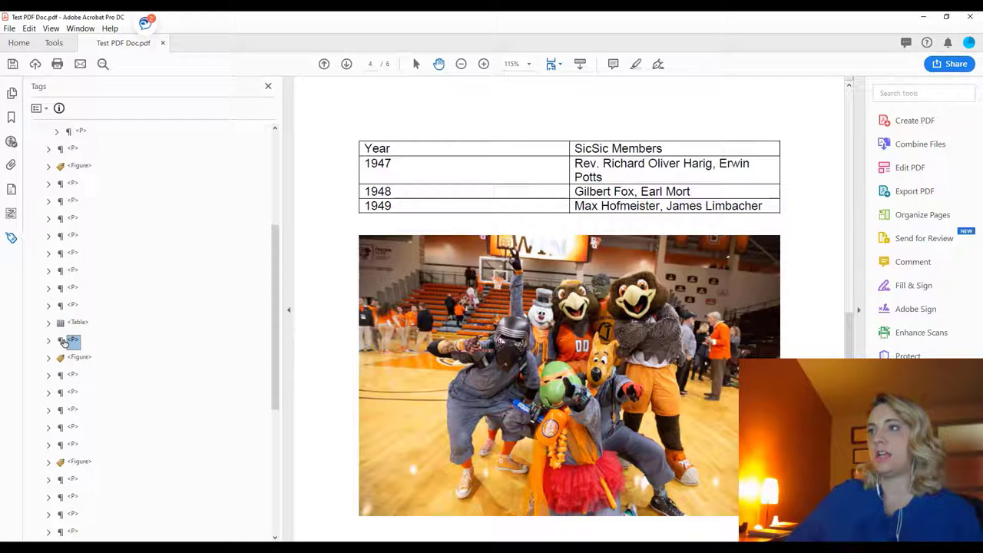
left_click(73, 375)
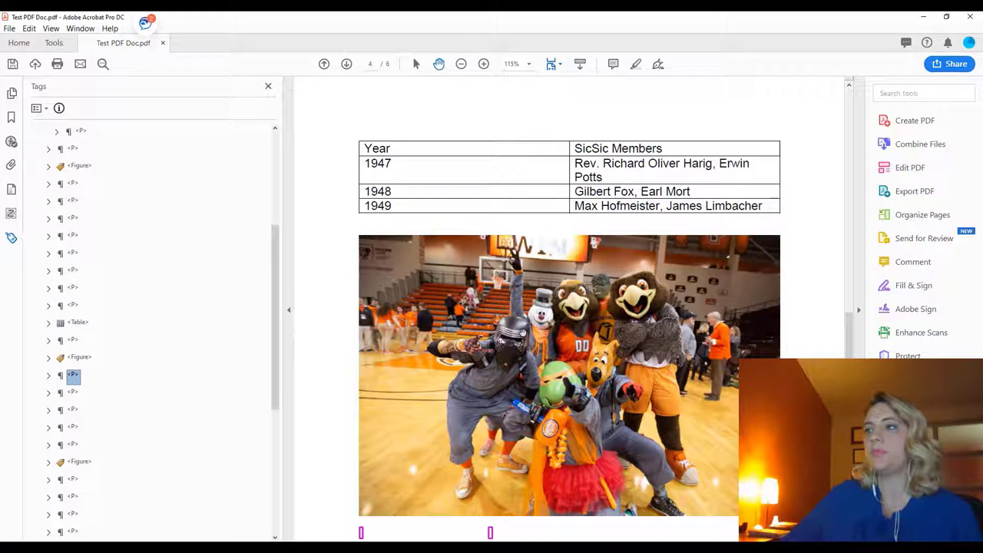
Bring page 5 into view and reveal the context menu for the empty <P> tag.
scroll("down", 3)
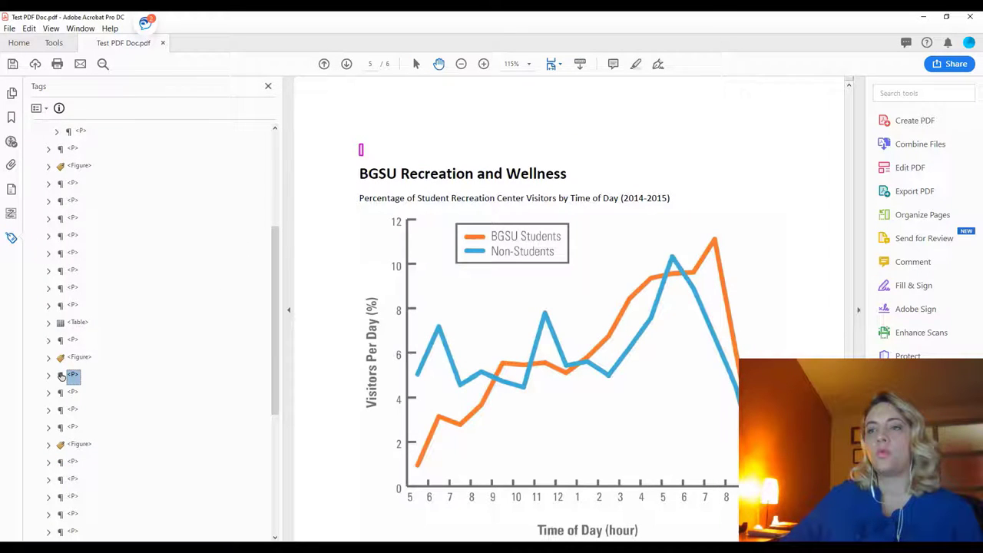
right_click(74, 375)
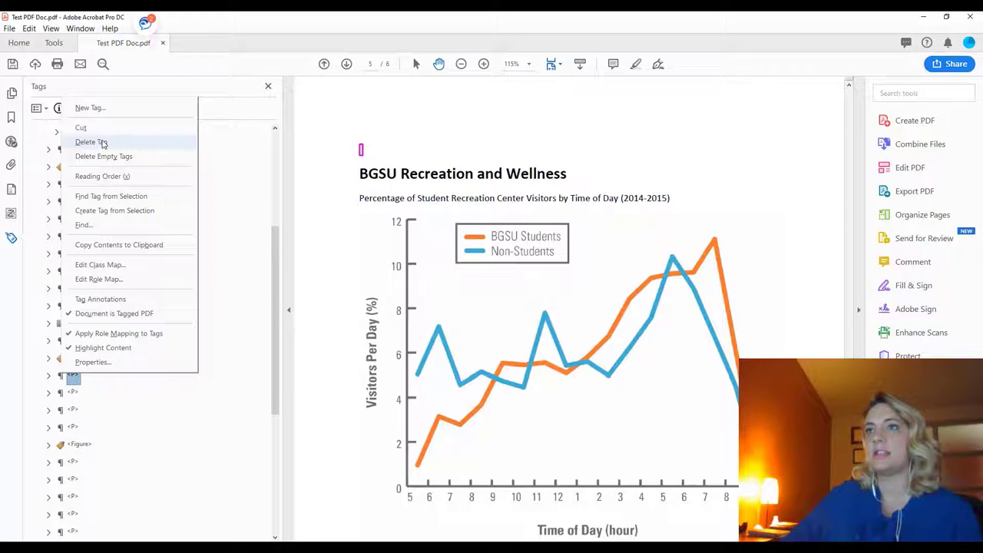